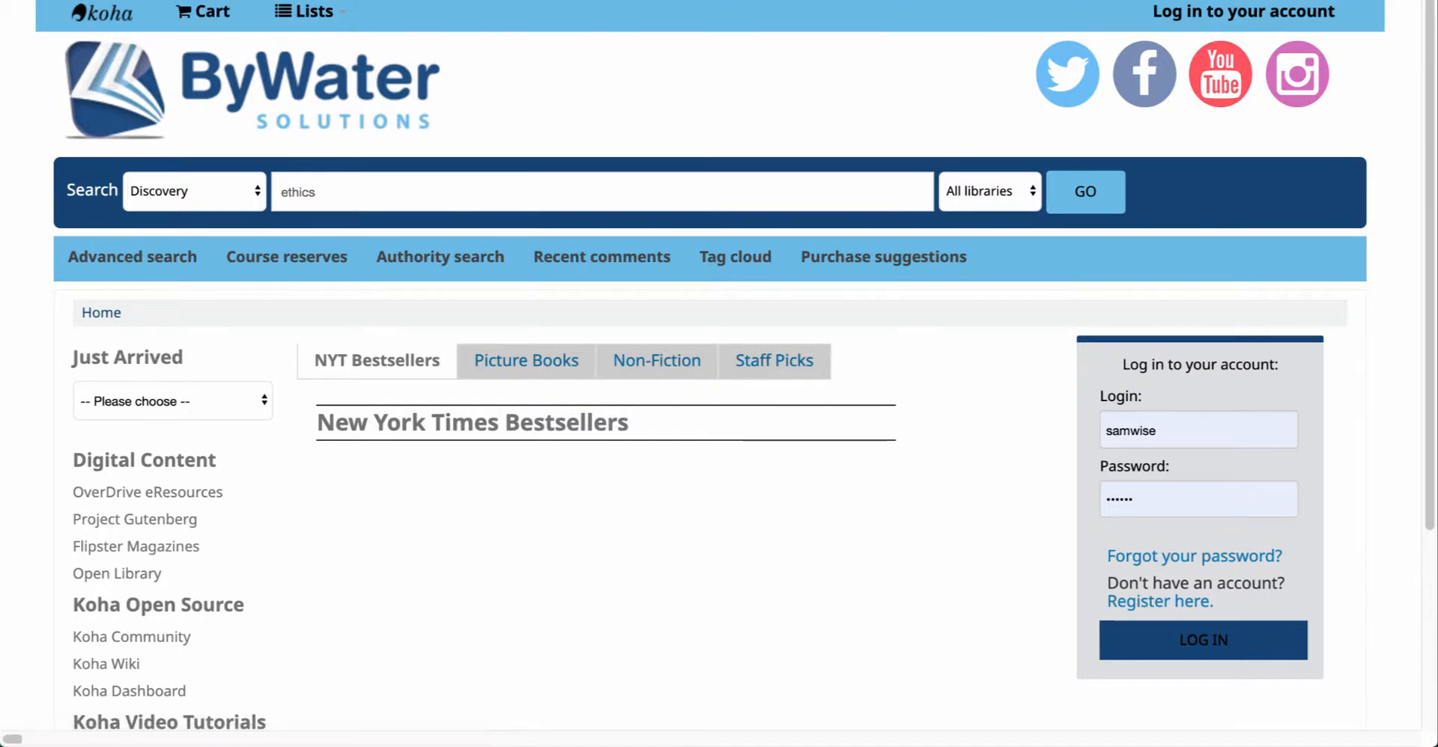
# Log in to the patron account and review the summary listing two overdue checked-out items
pyautogui.click(1203, 640)
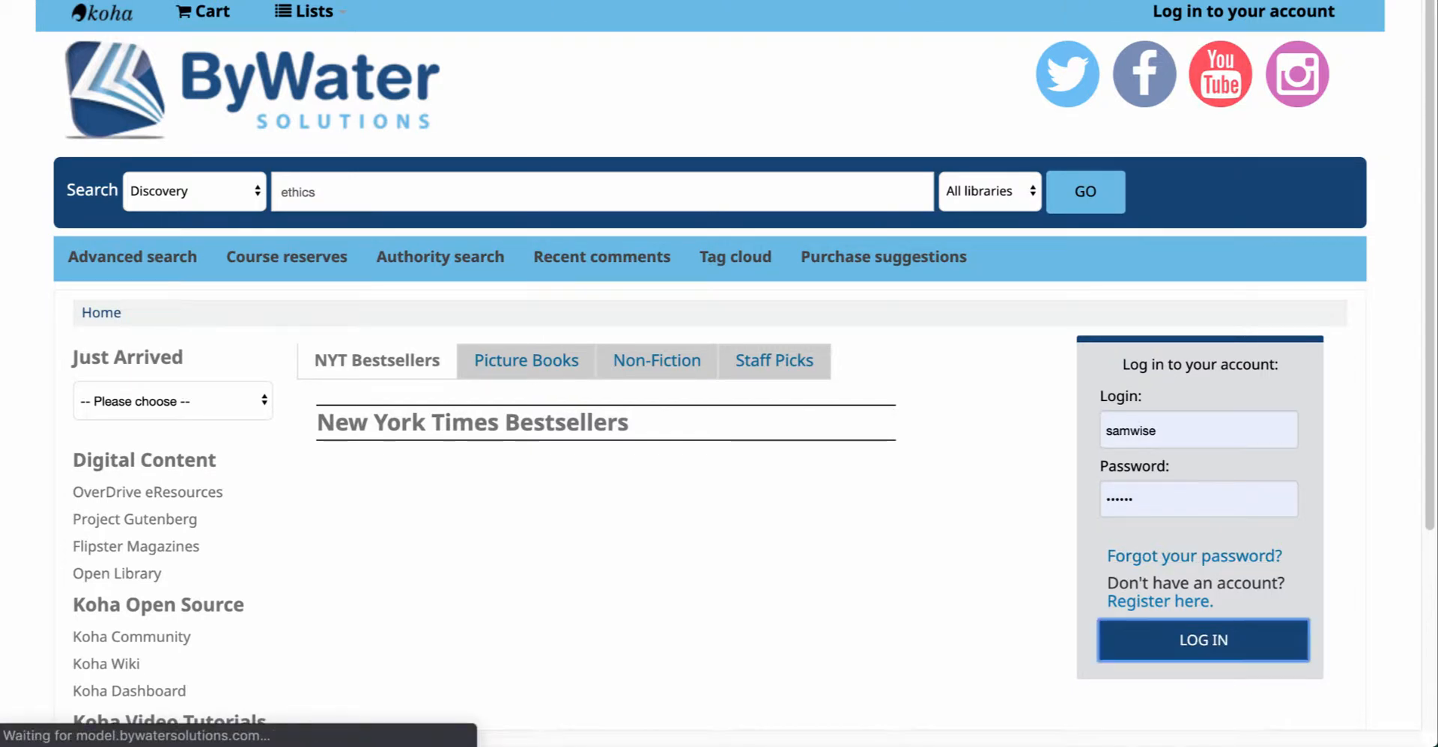
pyautogui.click(1203, 639)
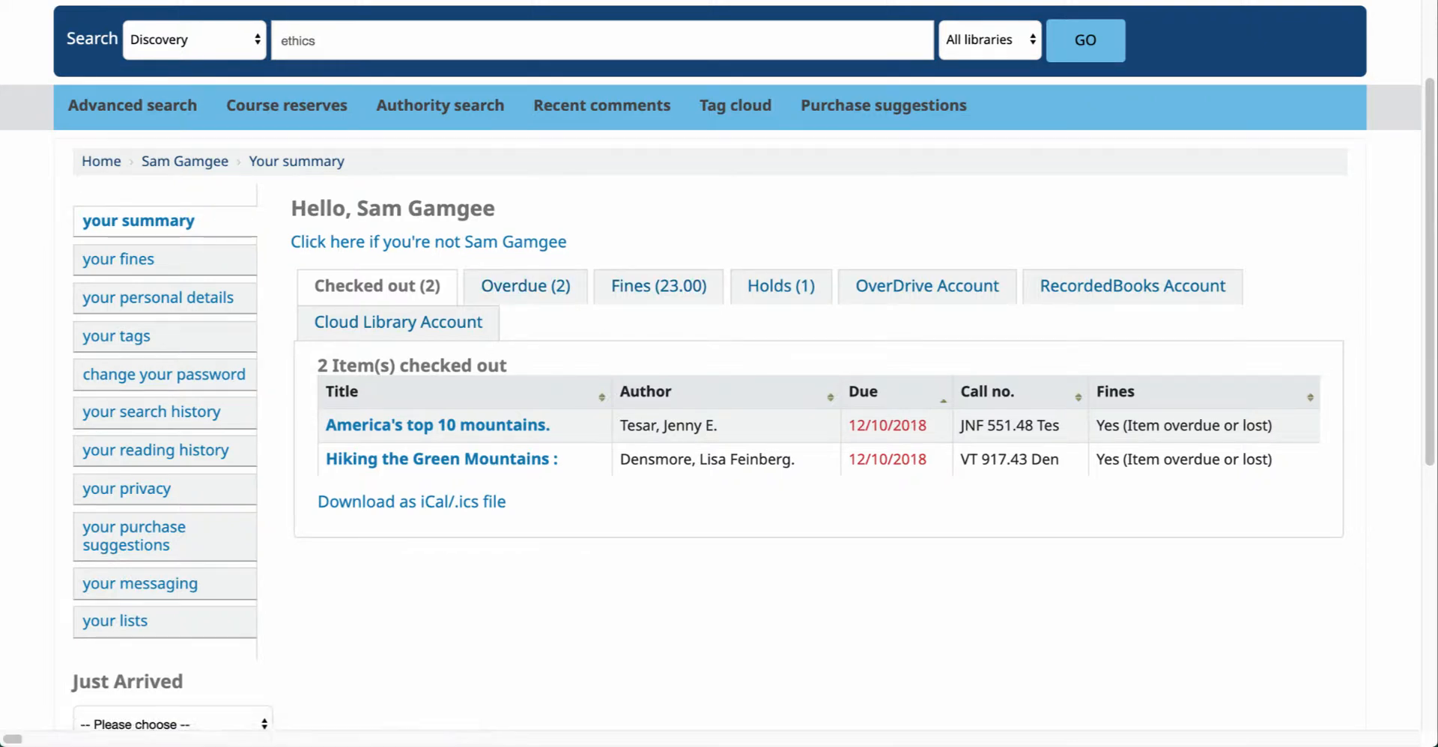
pyautogui.scroll(-3)
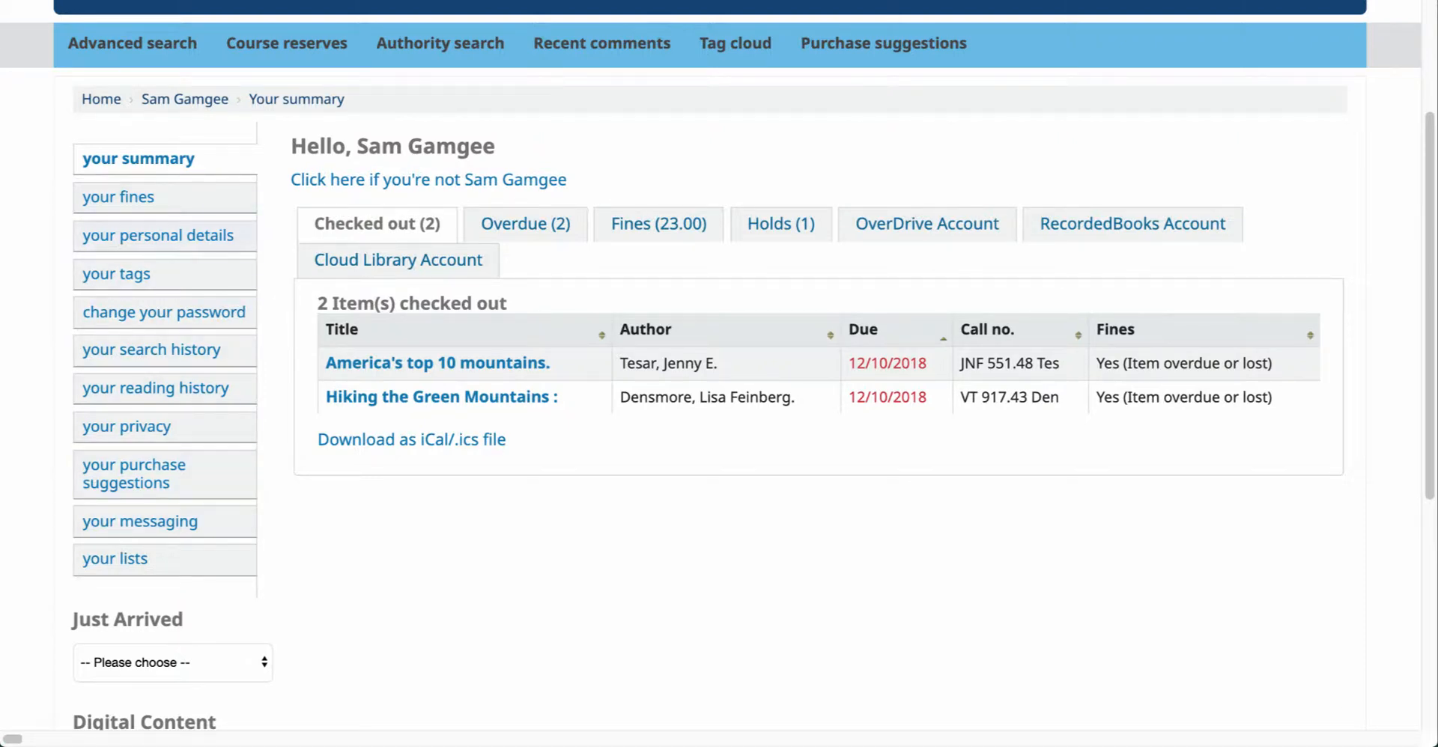
pyautogui.moveTo(154, 388)
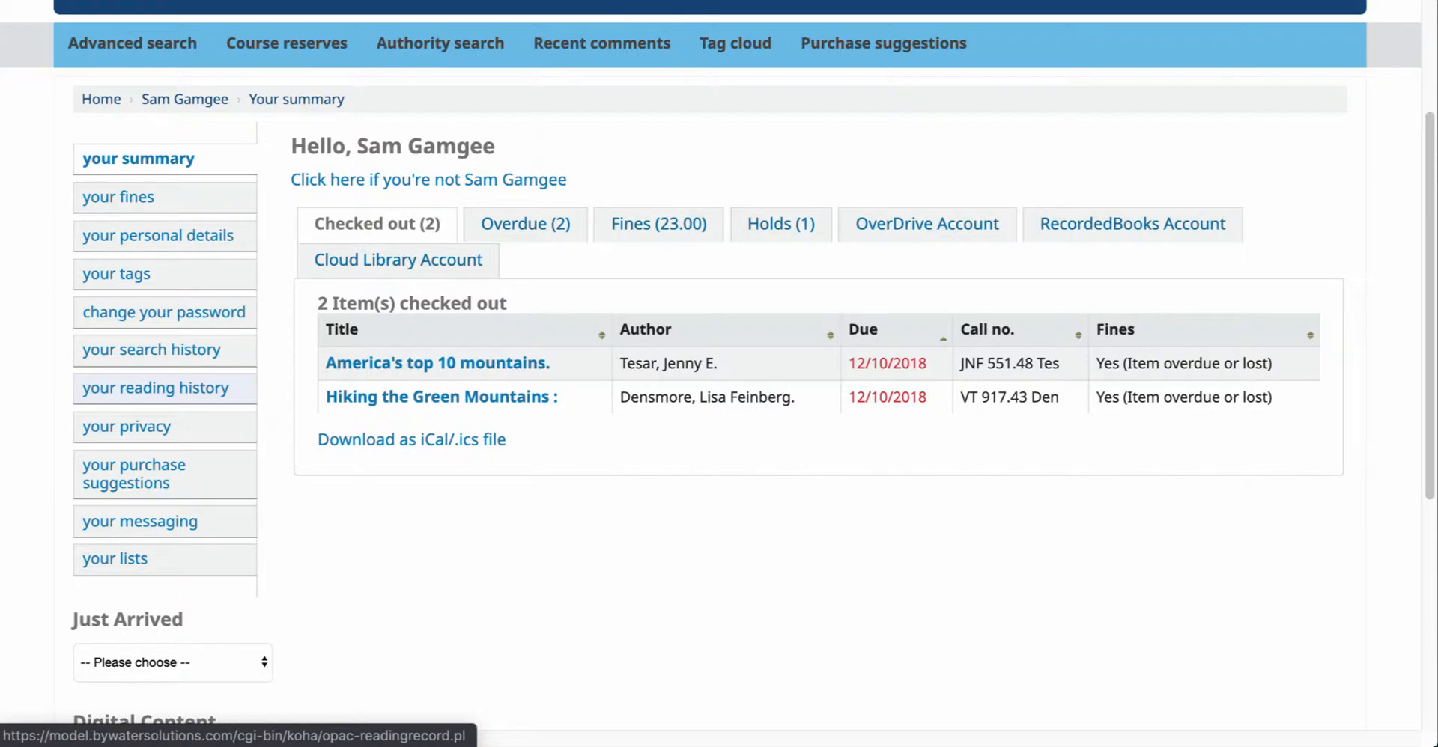
# Bring up the patron's reading history listing both checked-out books
pyautogui.click(154, 388)
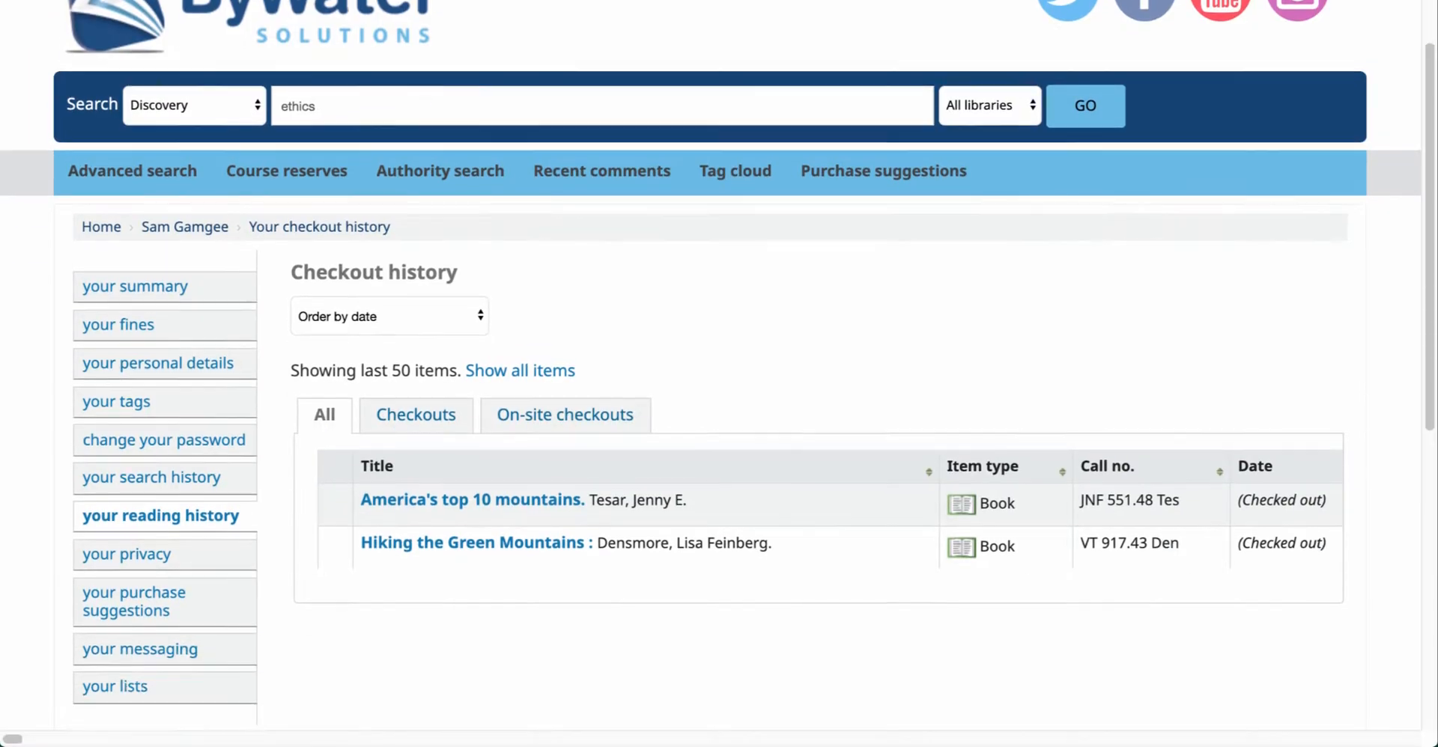
pyautogui.scroll(-3)
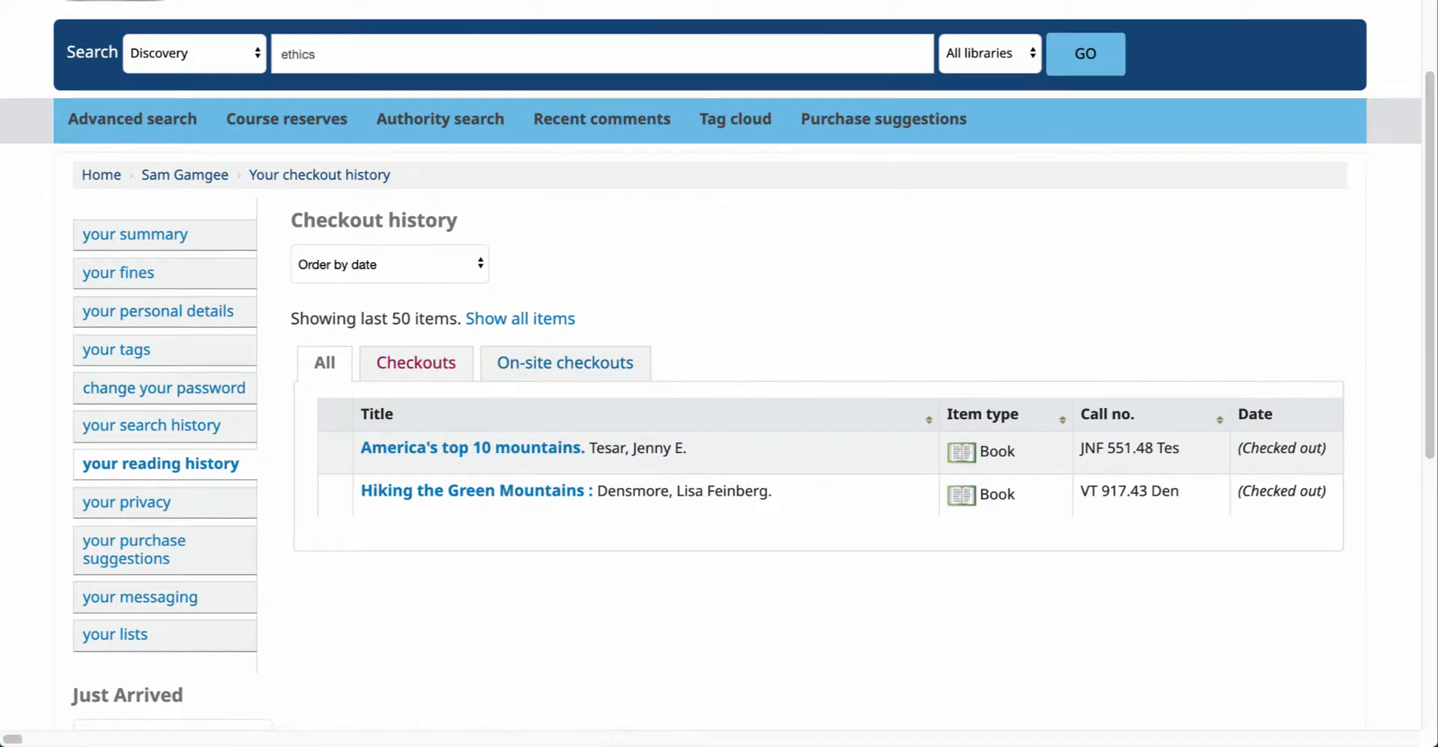
# Review the Checkouts, On-site checkouts and All lists of the history, then reach its sort choices
pyautogui.click(415, 362)
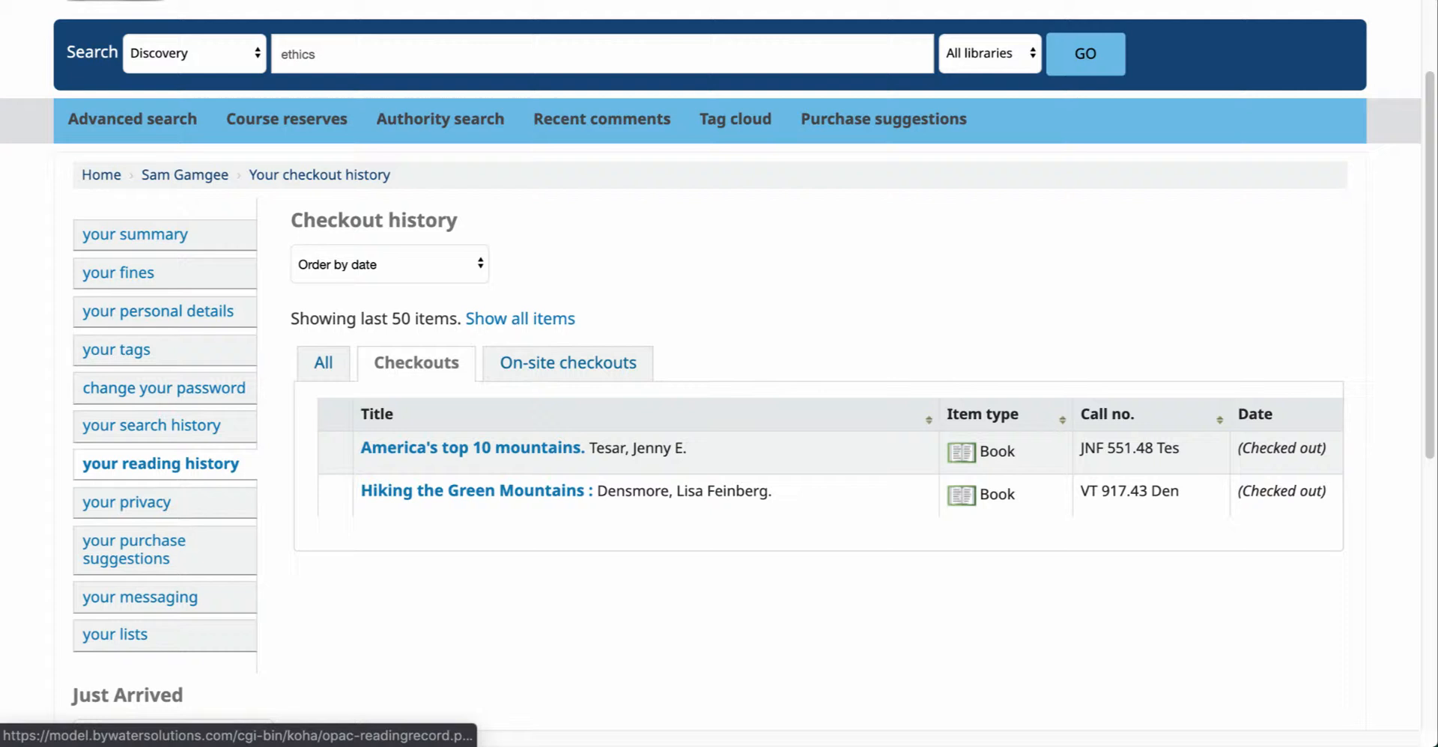
pyautogui.click(566, 362)
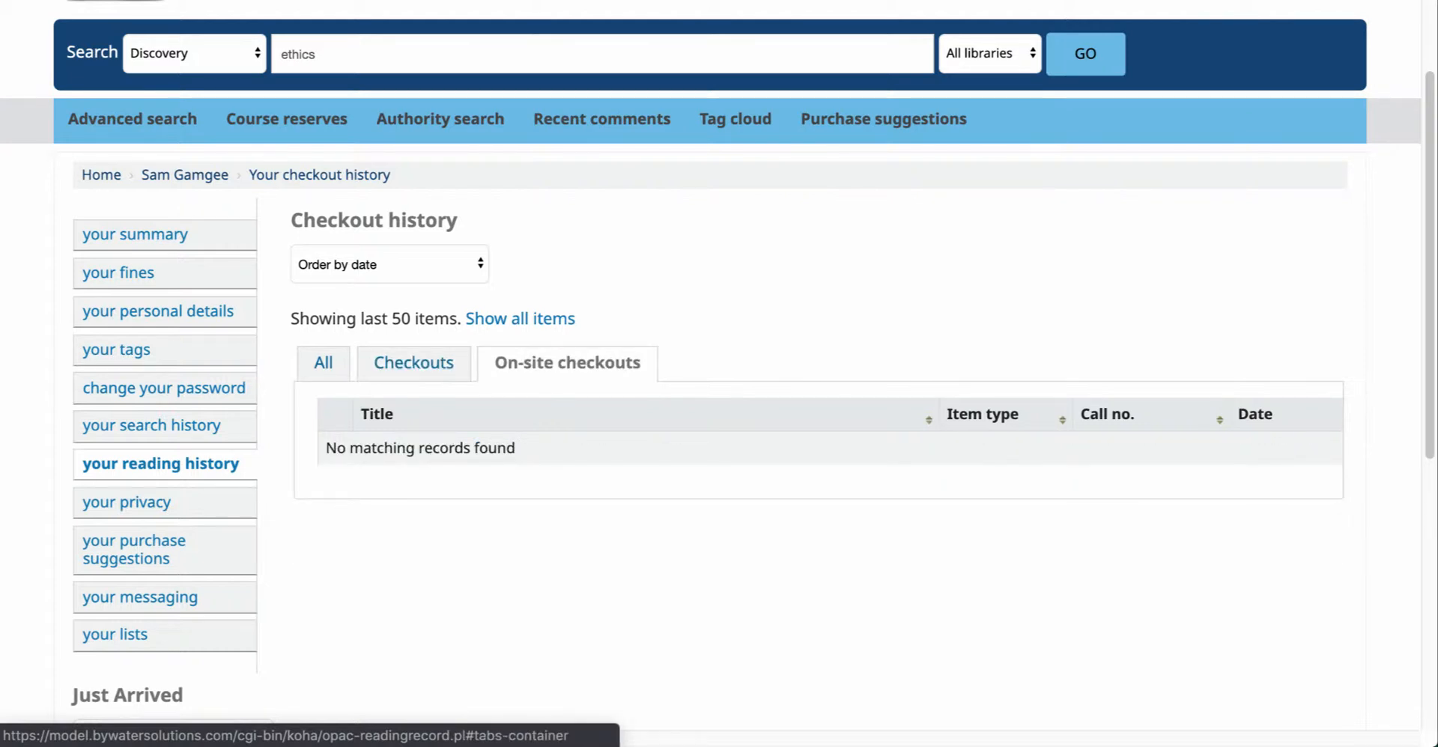
pyautogui.click(323, 362)
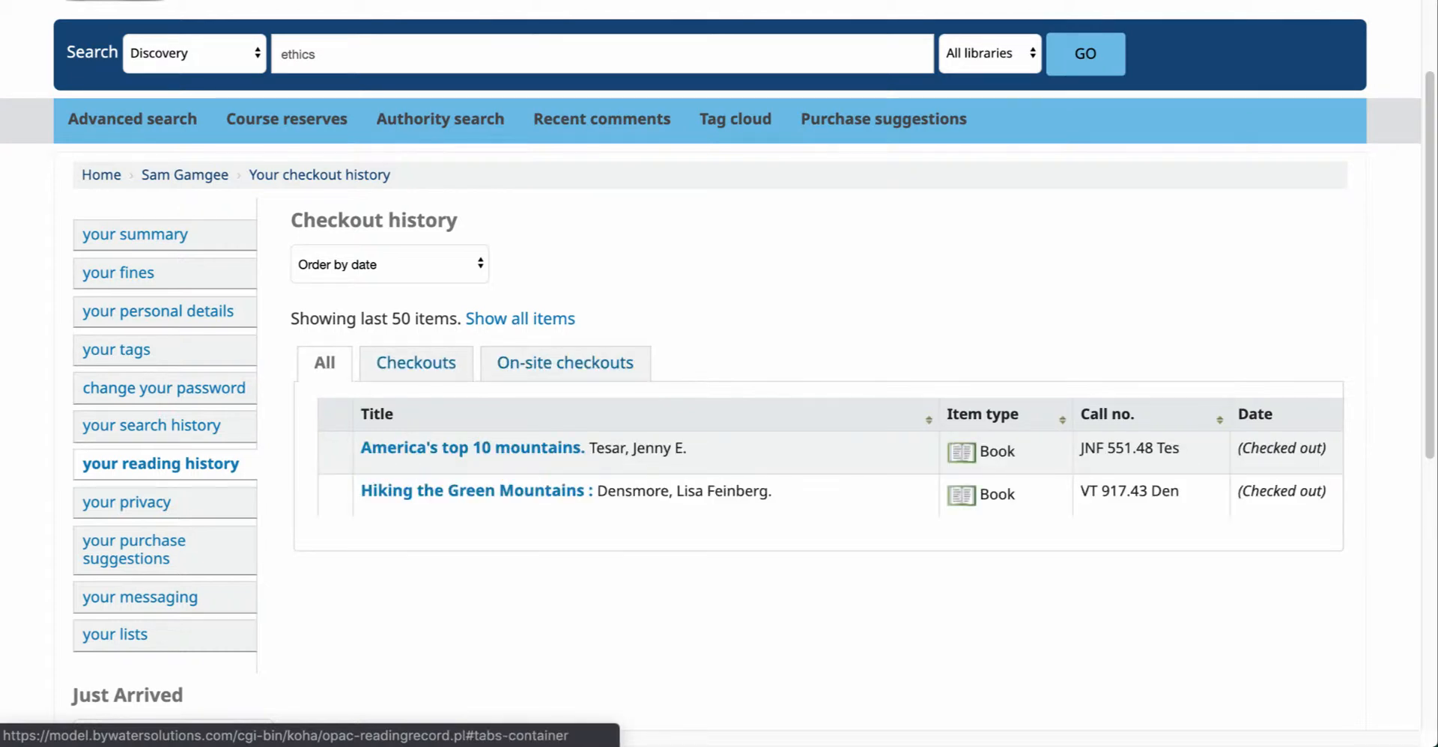
pyautogui.click(388, 264)
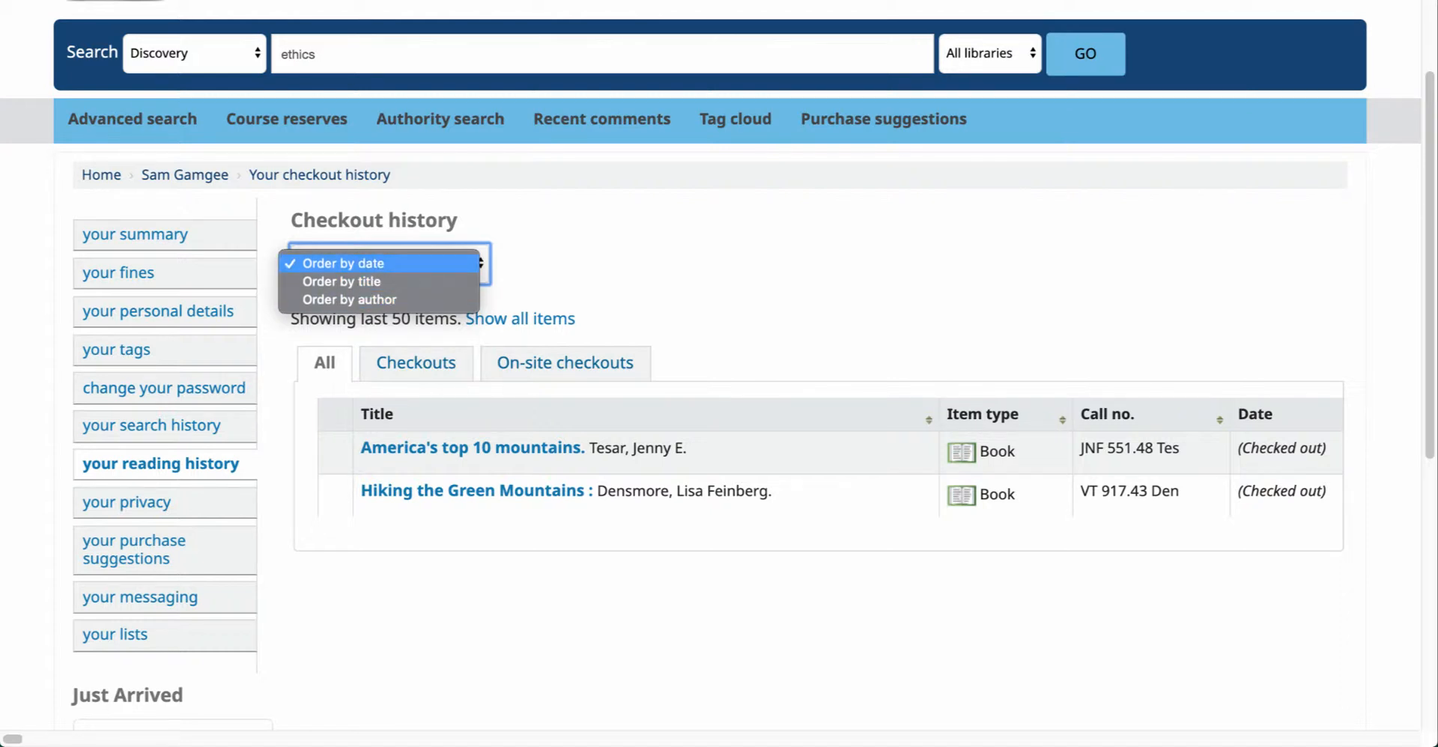
# Order the checkout history by author and go to the 'your privacy' management page
pyautogui.click(385, 263)
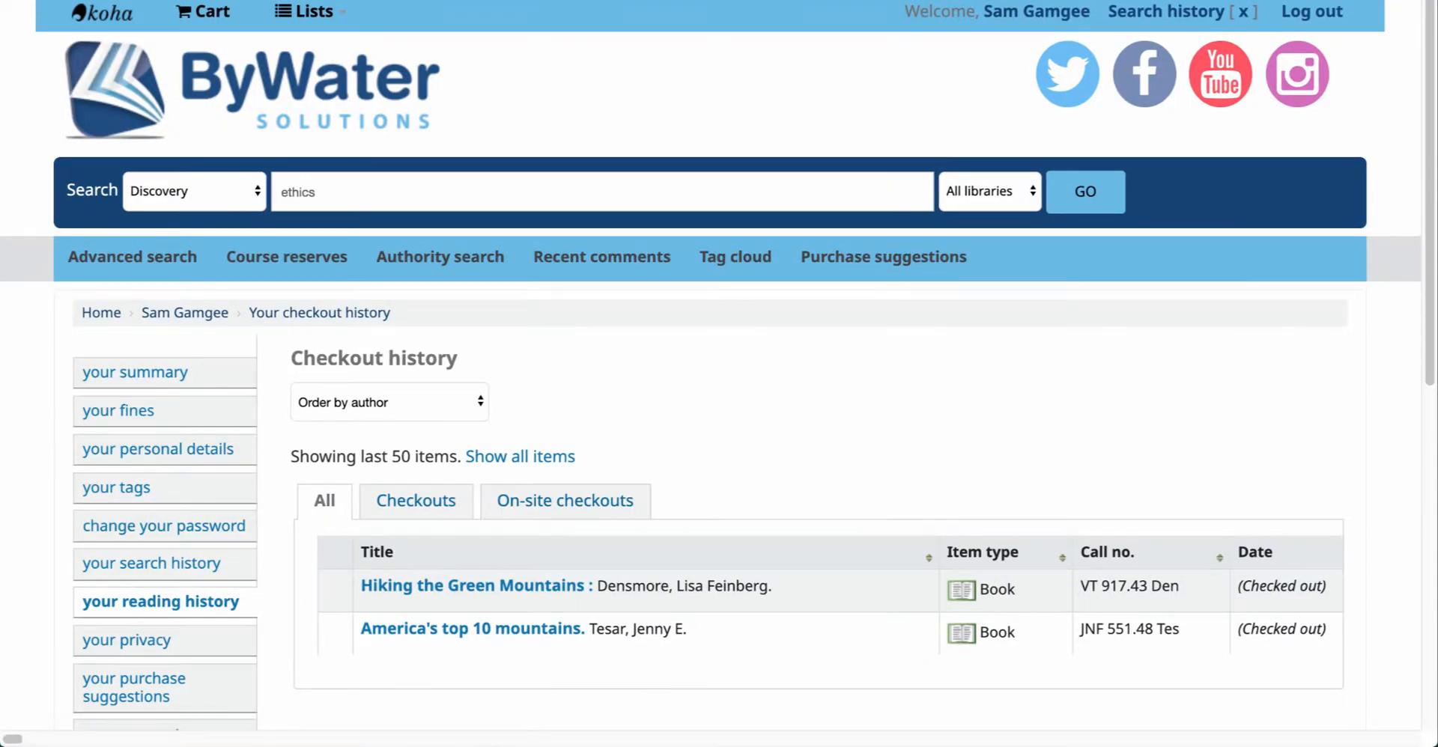
pyautogui.moveTo(477, 585)
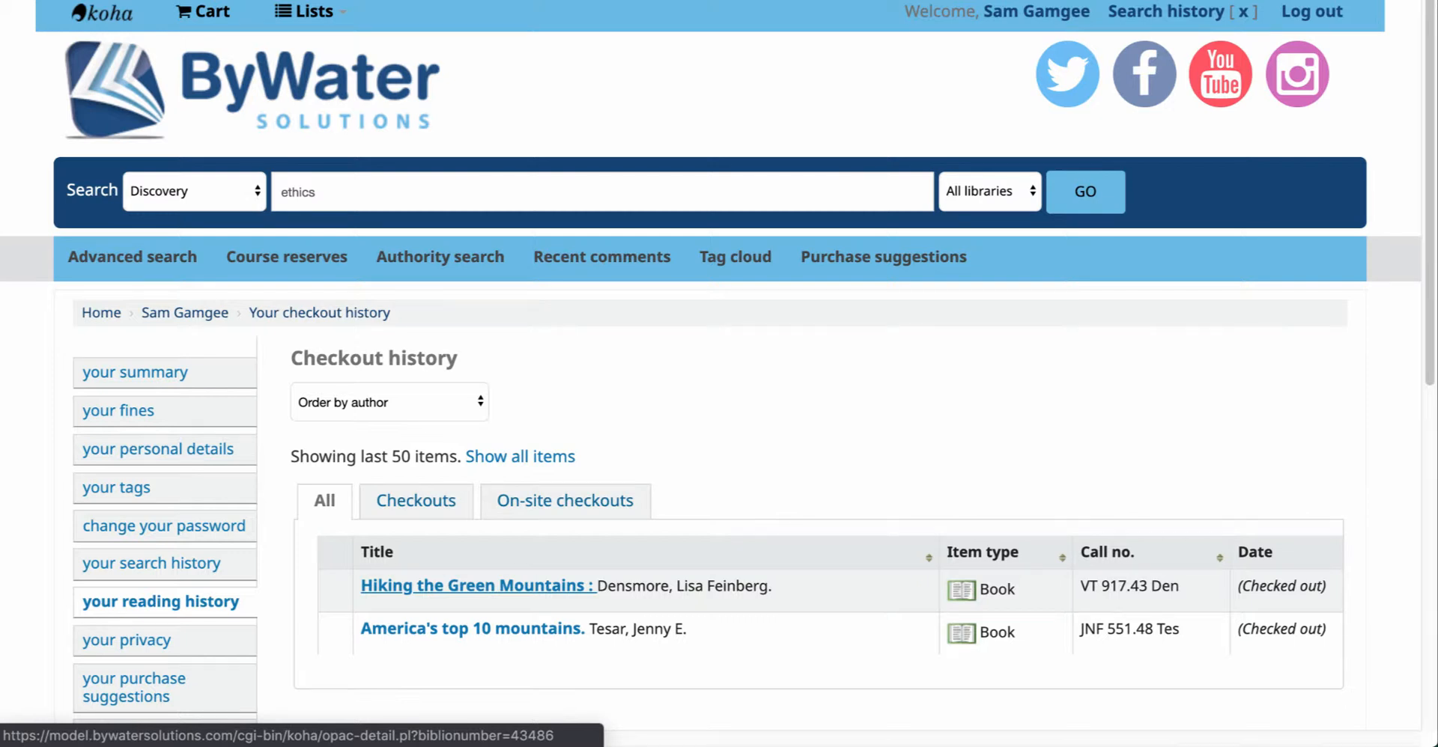
pyautogui.scroll(-3)
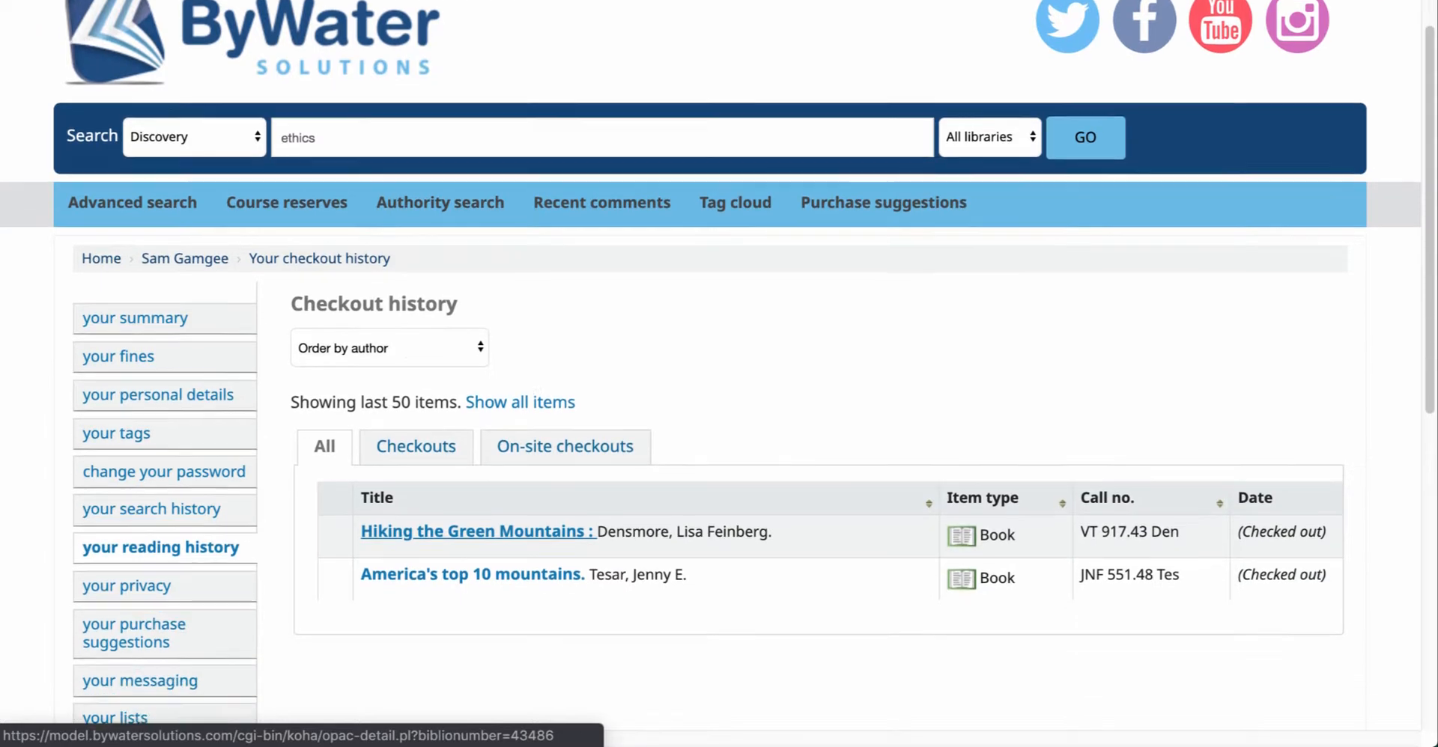
pyautogui.scroll(-3)
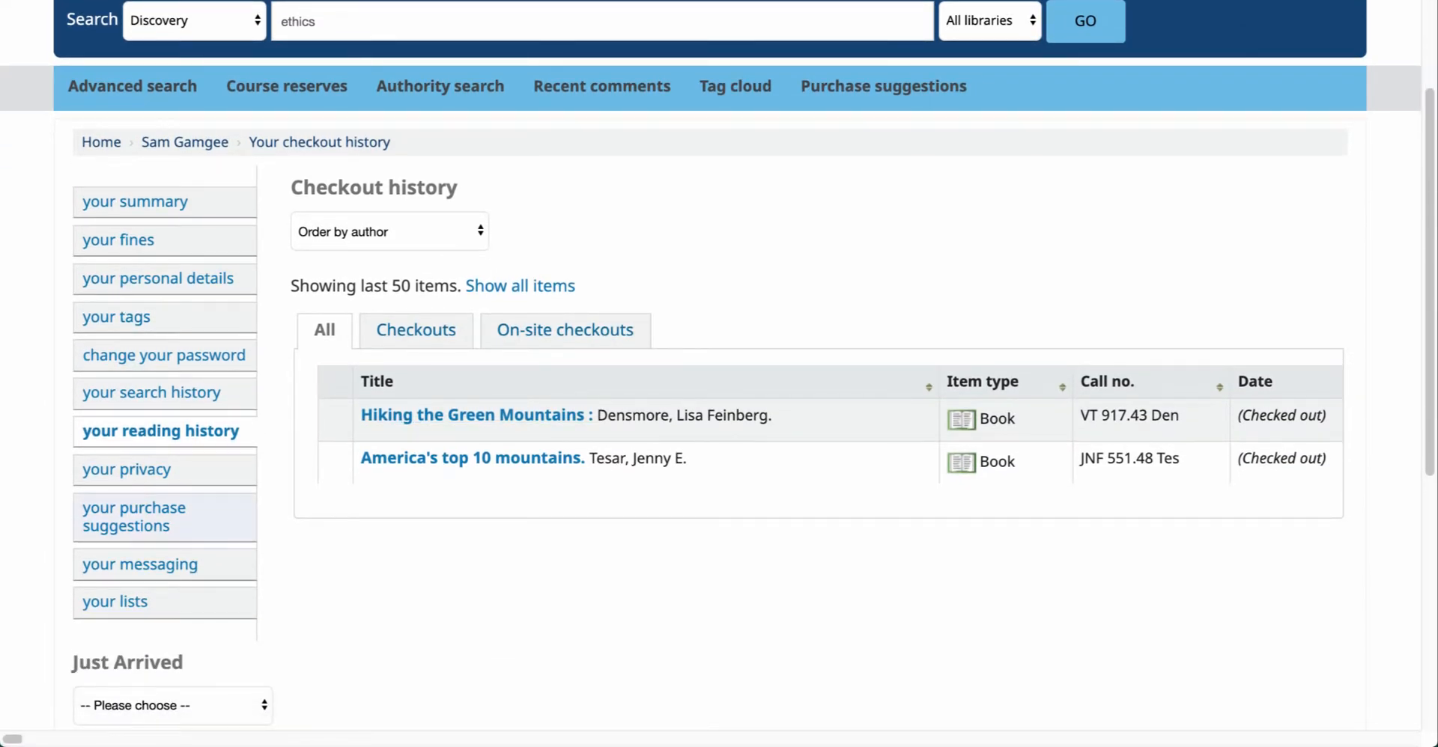
pyautogui.click(125, 468)
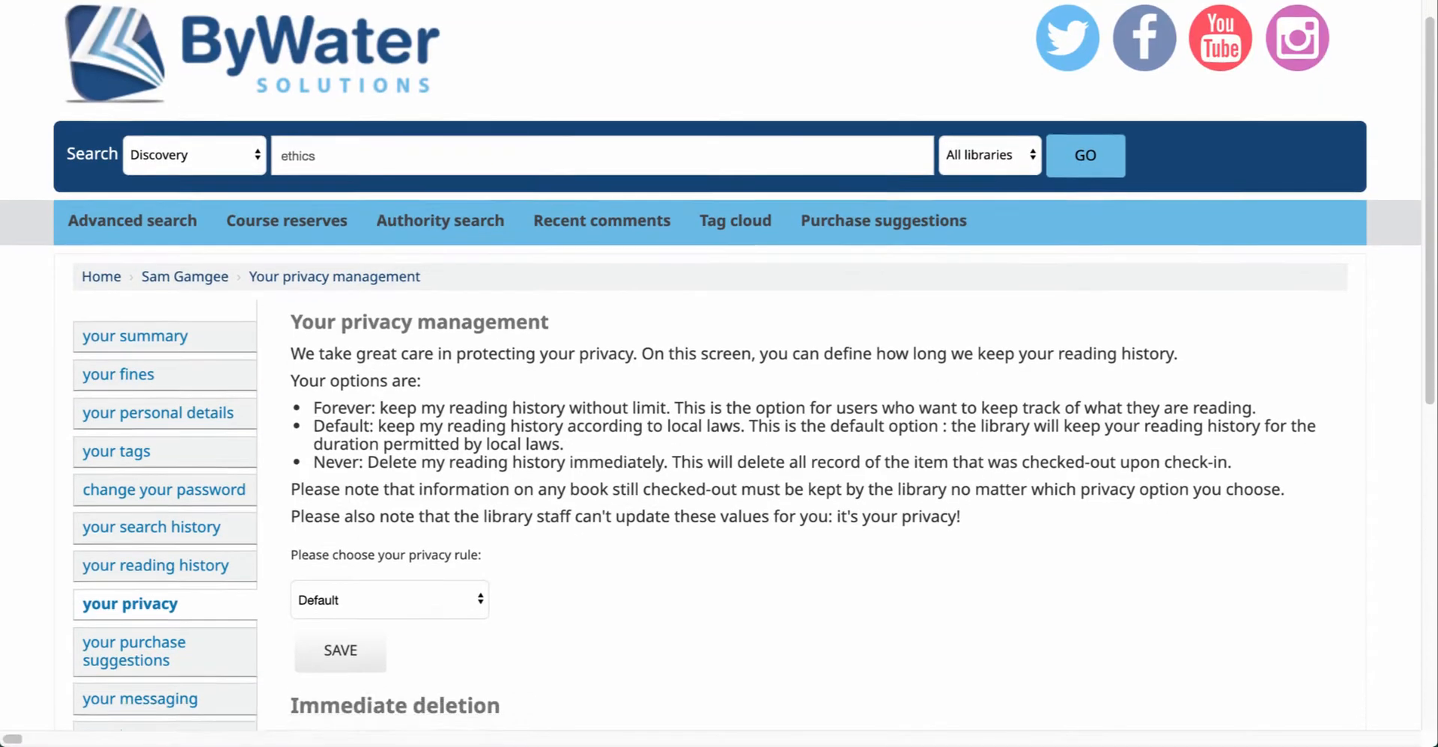
pyautogui.scroll(-3)
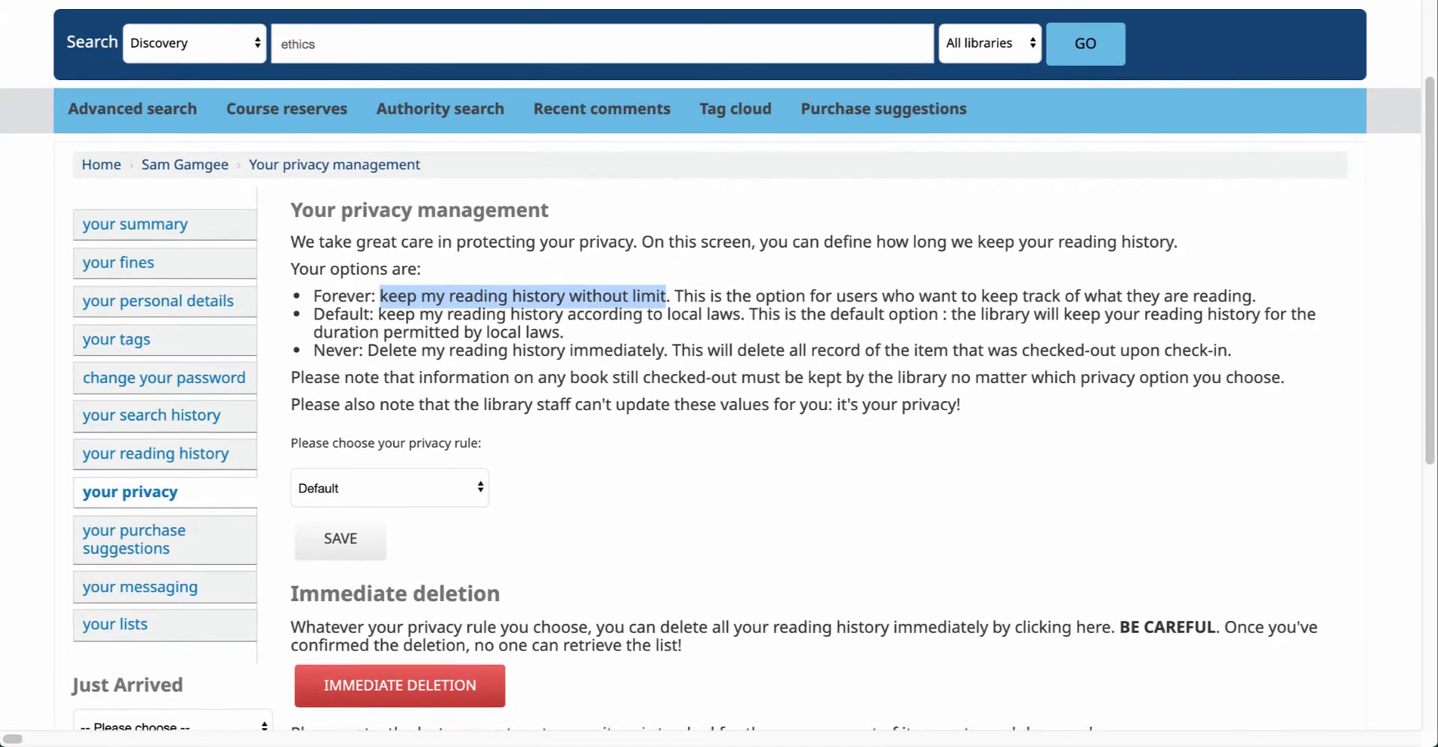
pyautogui.scroll(-3)
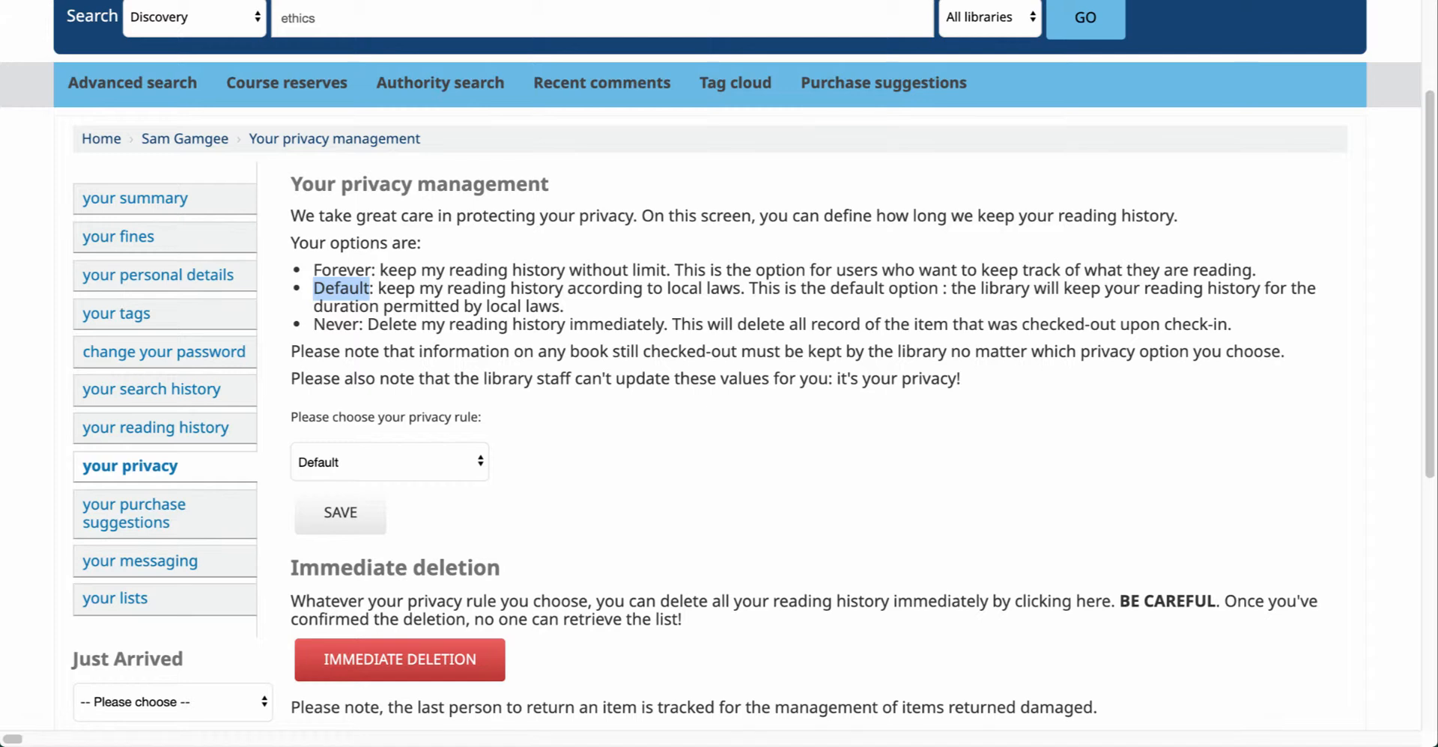
pyautogui.scroll(-3)
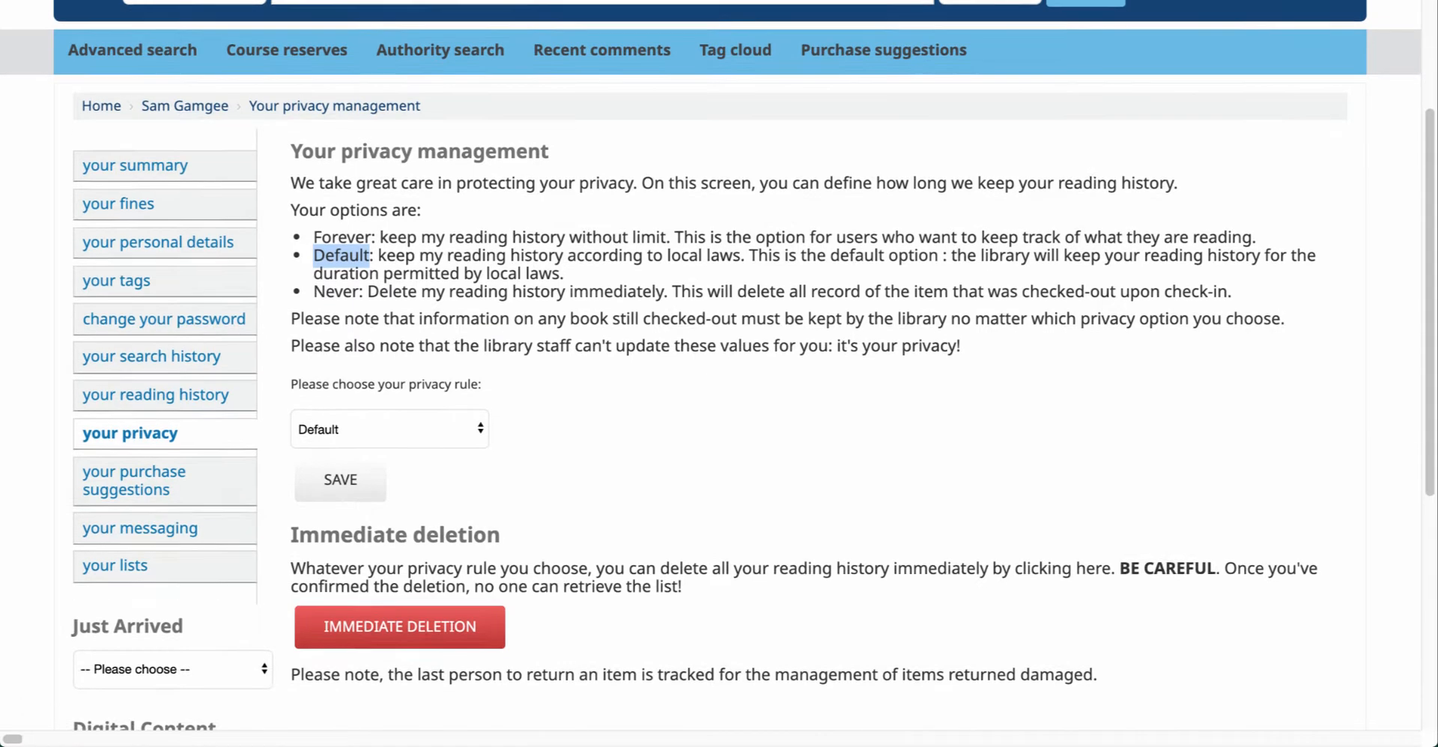
pyautogui.scroll(-3)
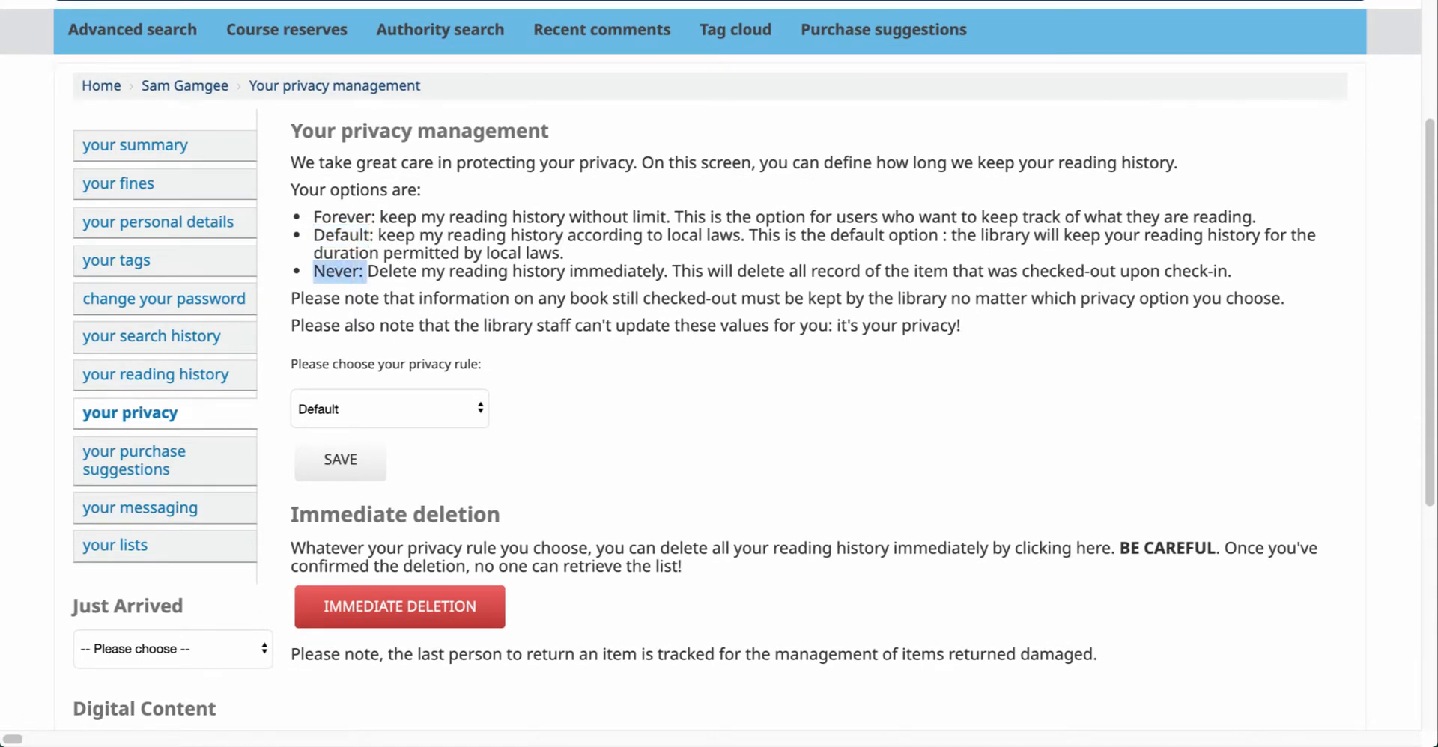
pyautogui.scroll(-3)
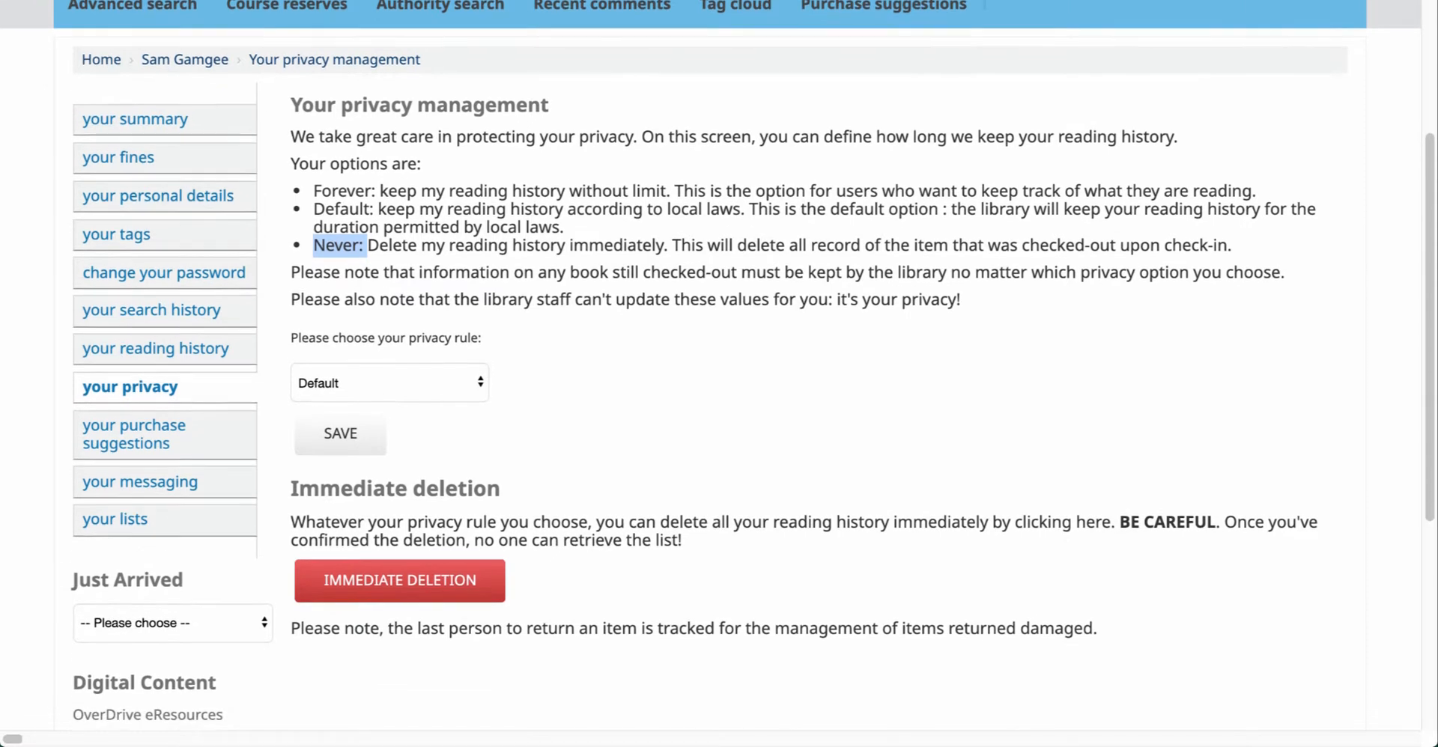
pyautogui.scroll(-3)
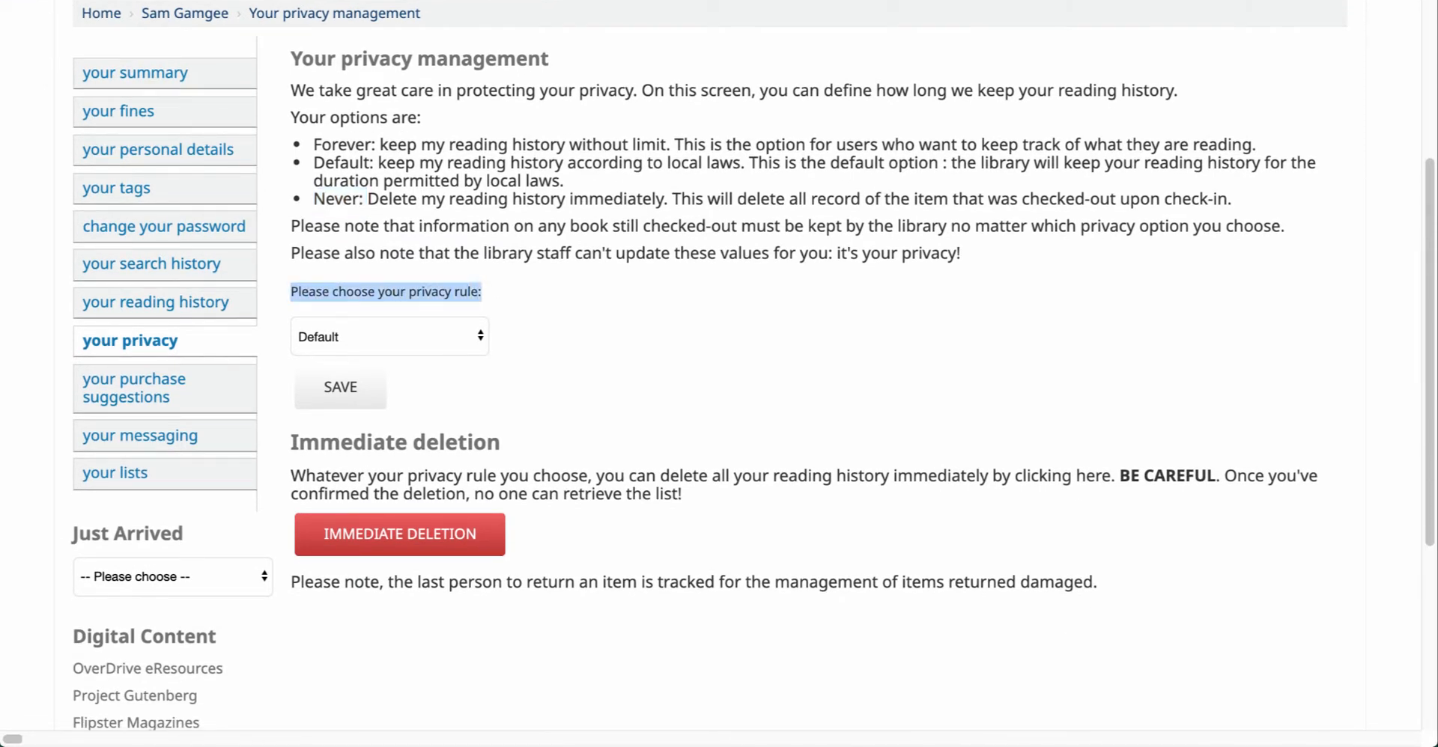
pyautogui.click(388, 337)
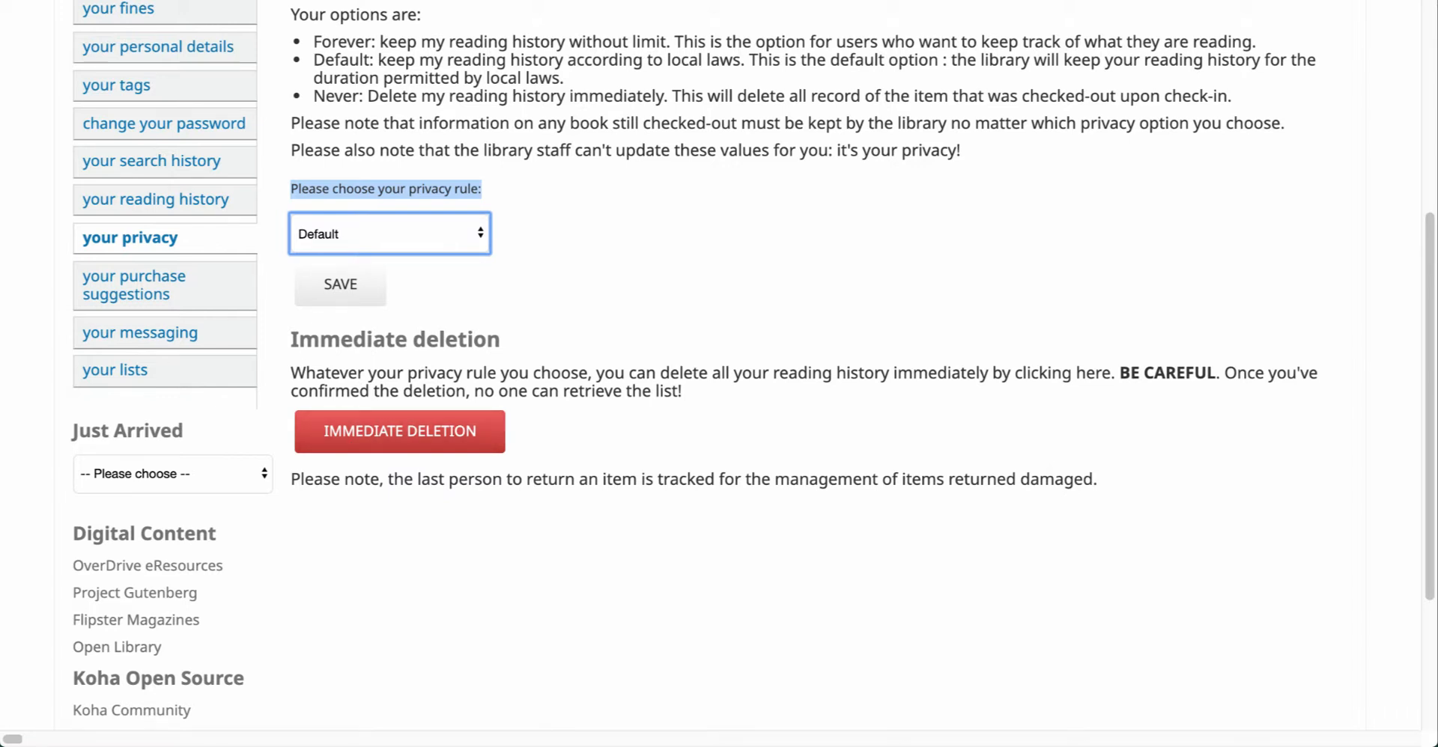
pyautogui.scroll(-3)
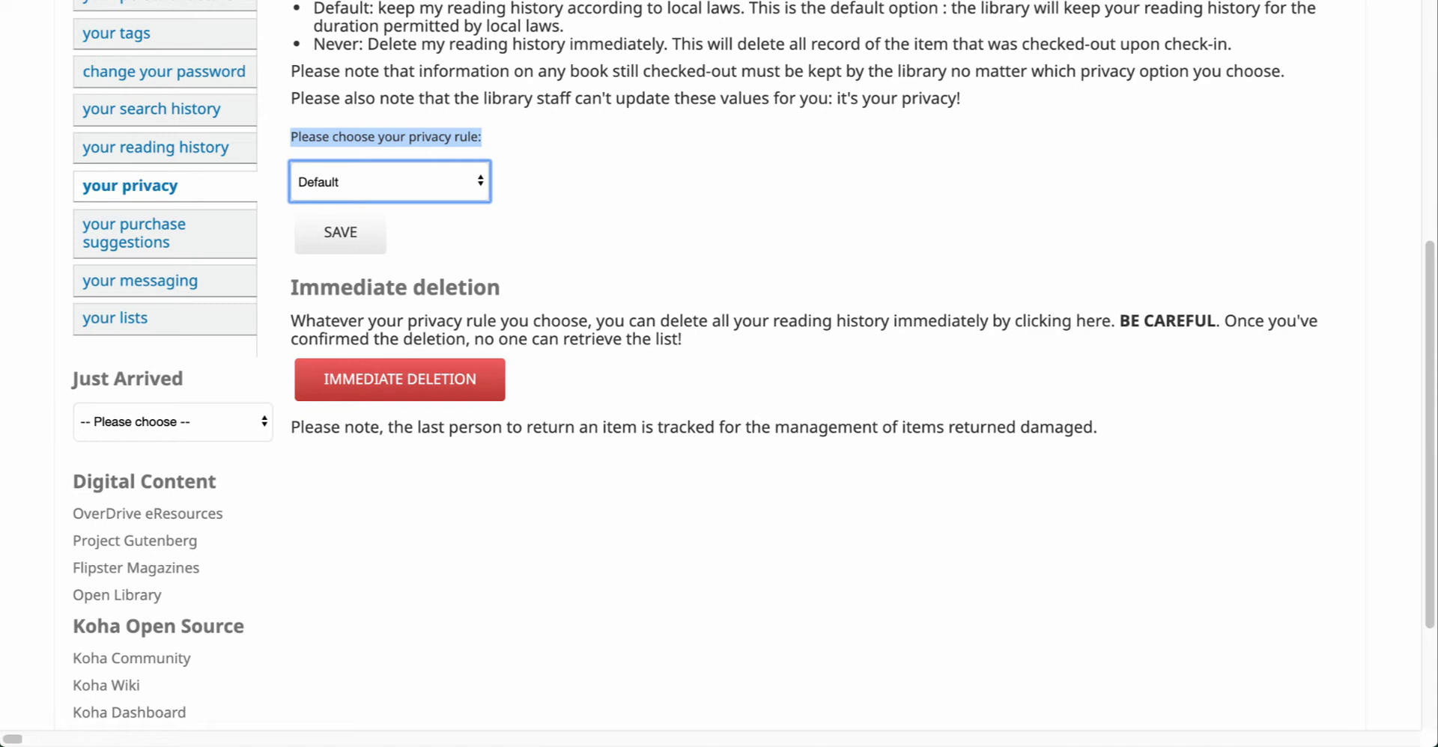
pyautogui.scroll(-3)
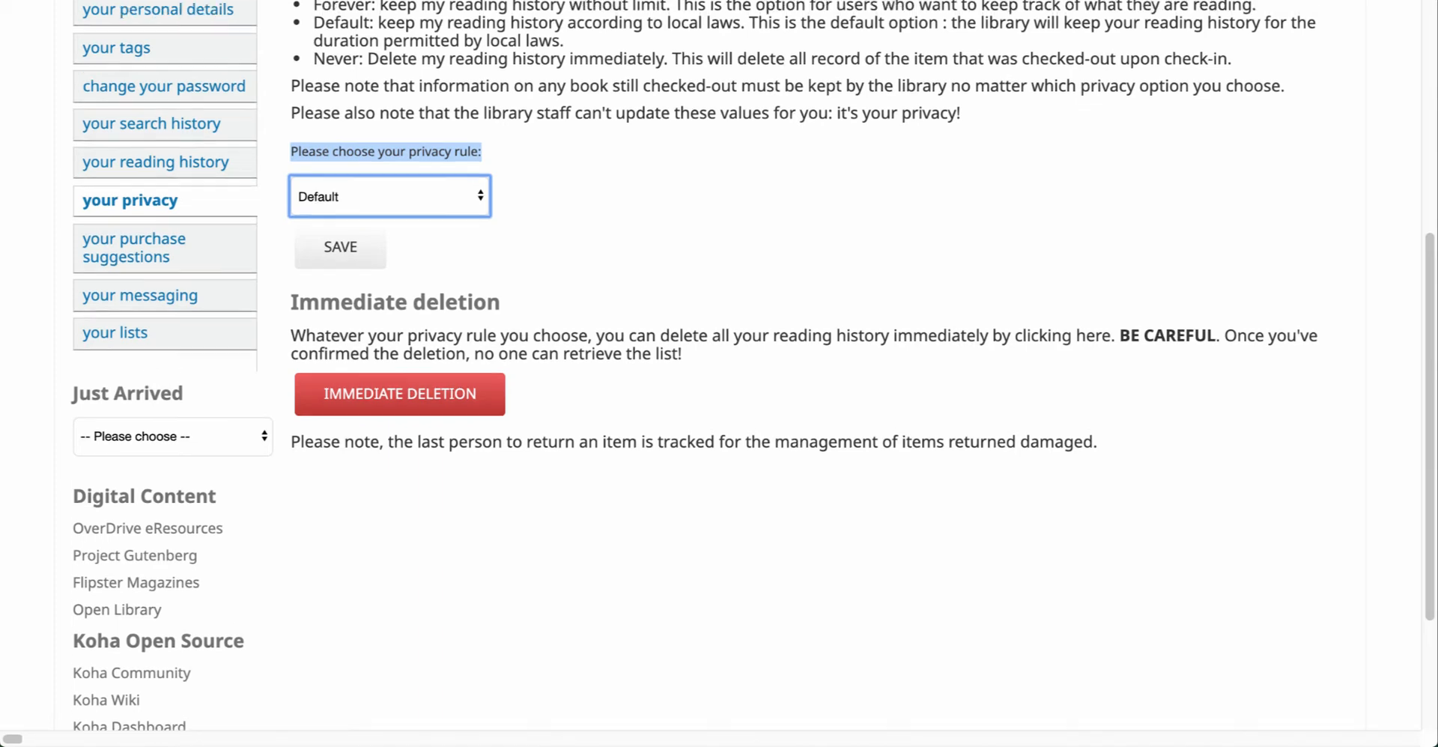